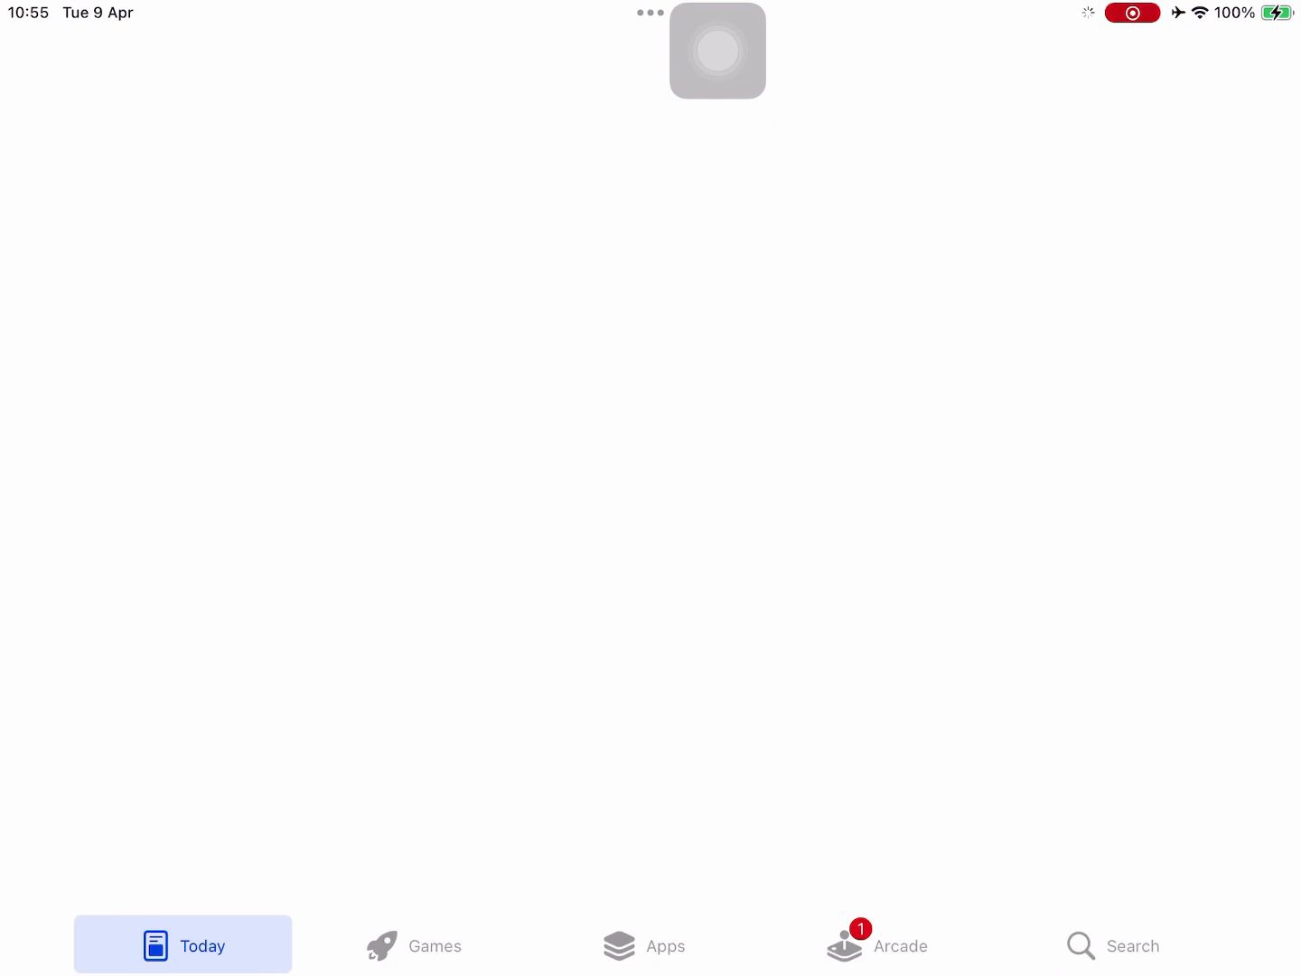
Search the App Store for 'warp' and show the 1.1.1.1: Faster Internet product page
click(1131, 945)
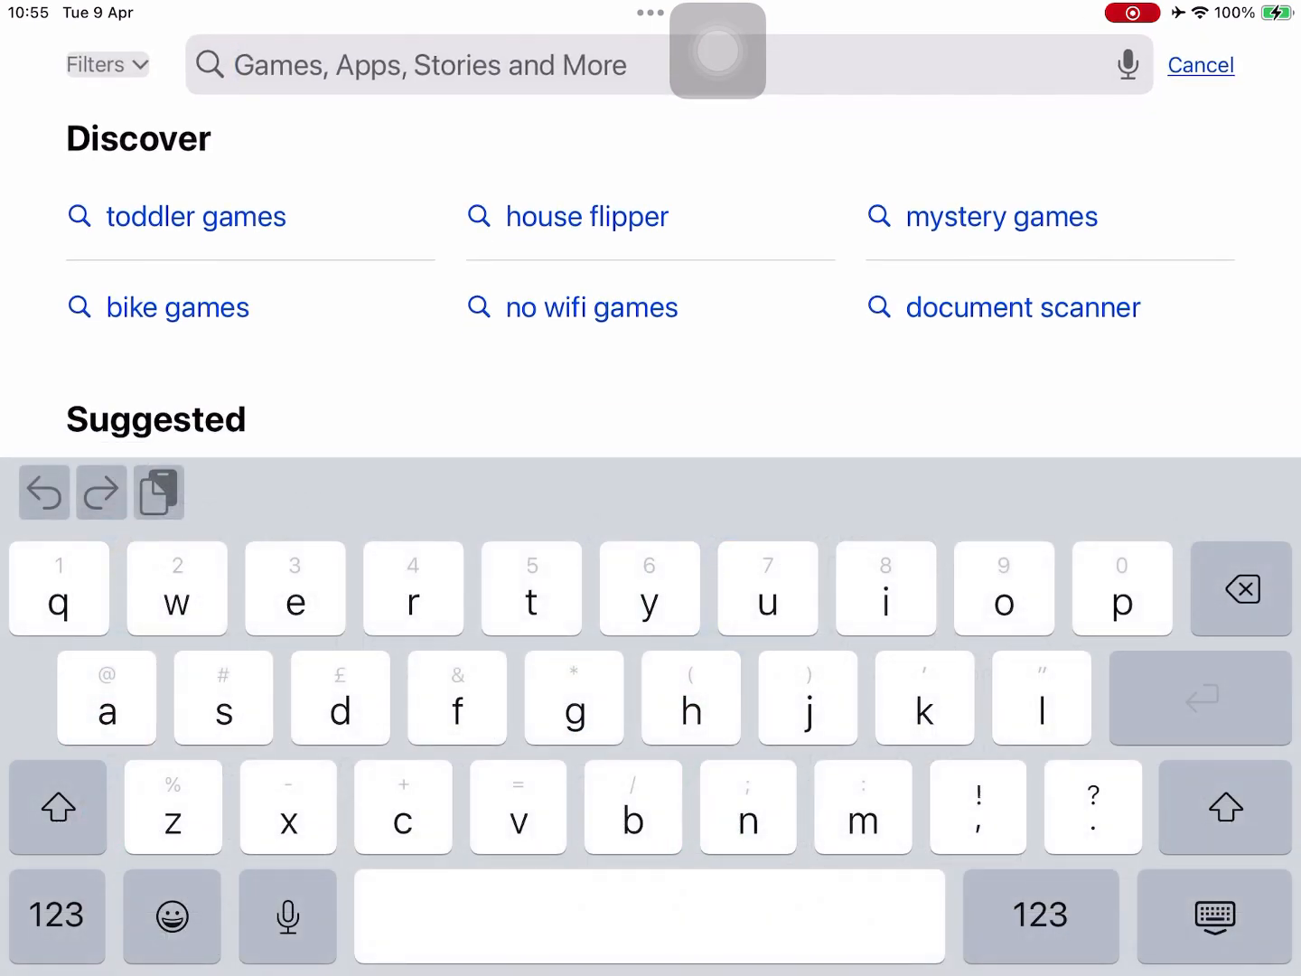
text(warp)
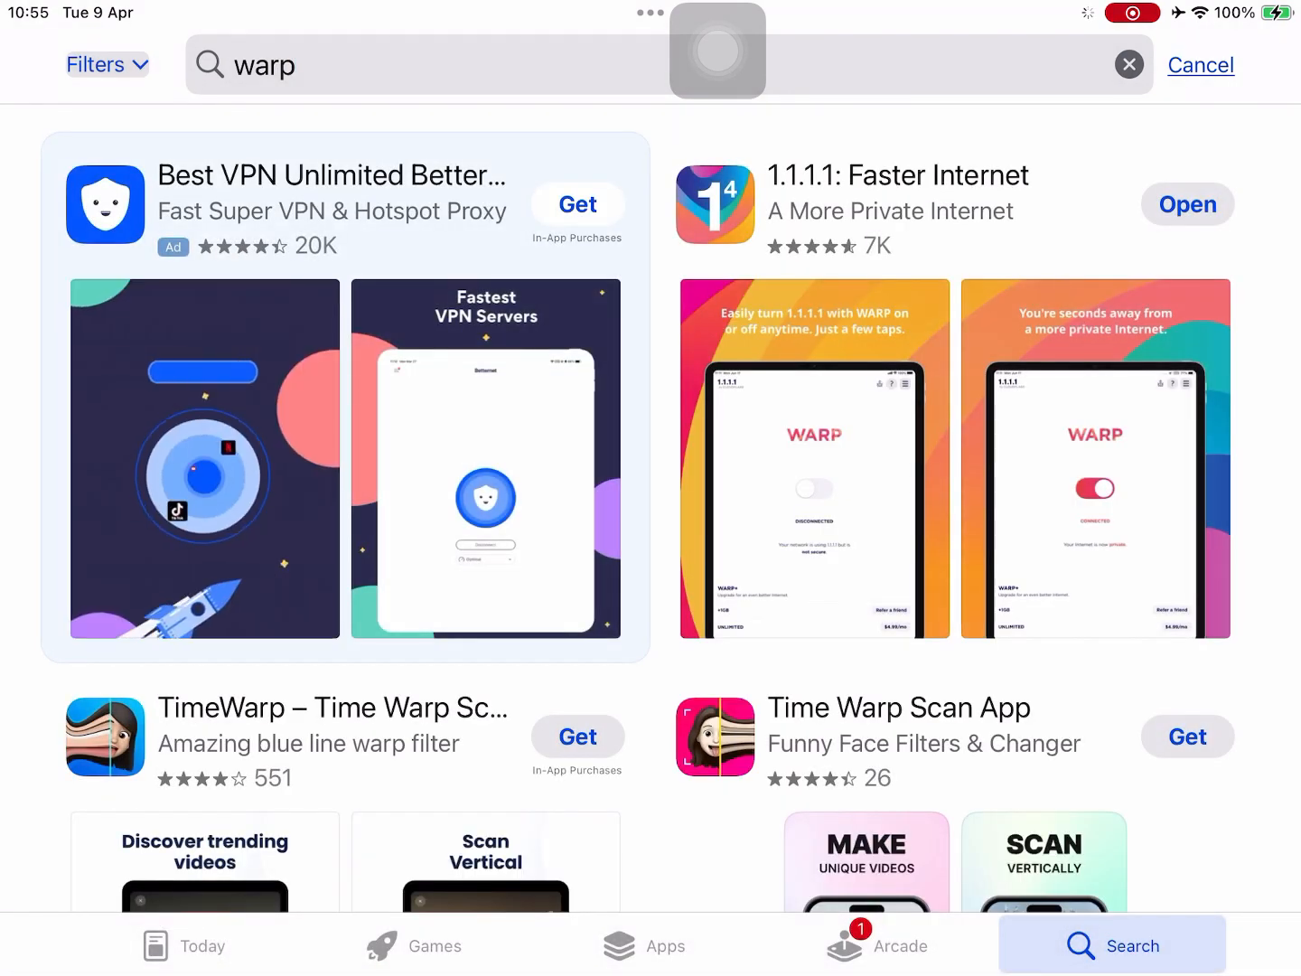
click(898, 174)
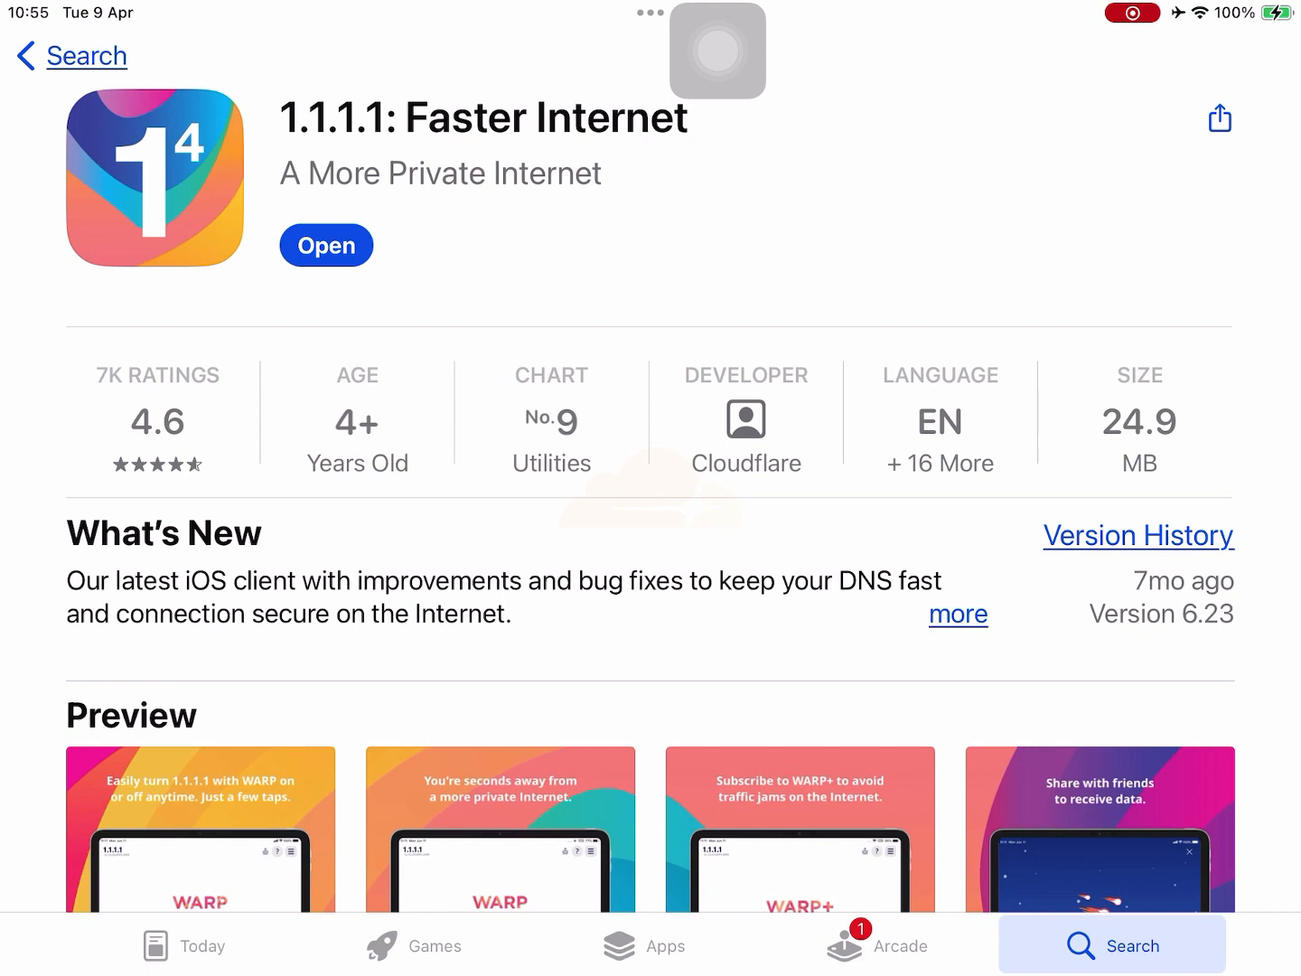
Launch 1.1.1.1 and install its WARP VPN profile, allowing the VPN configuration
click(325, 246)
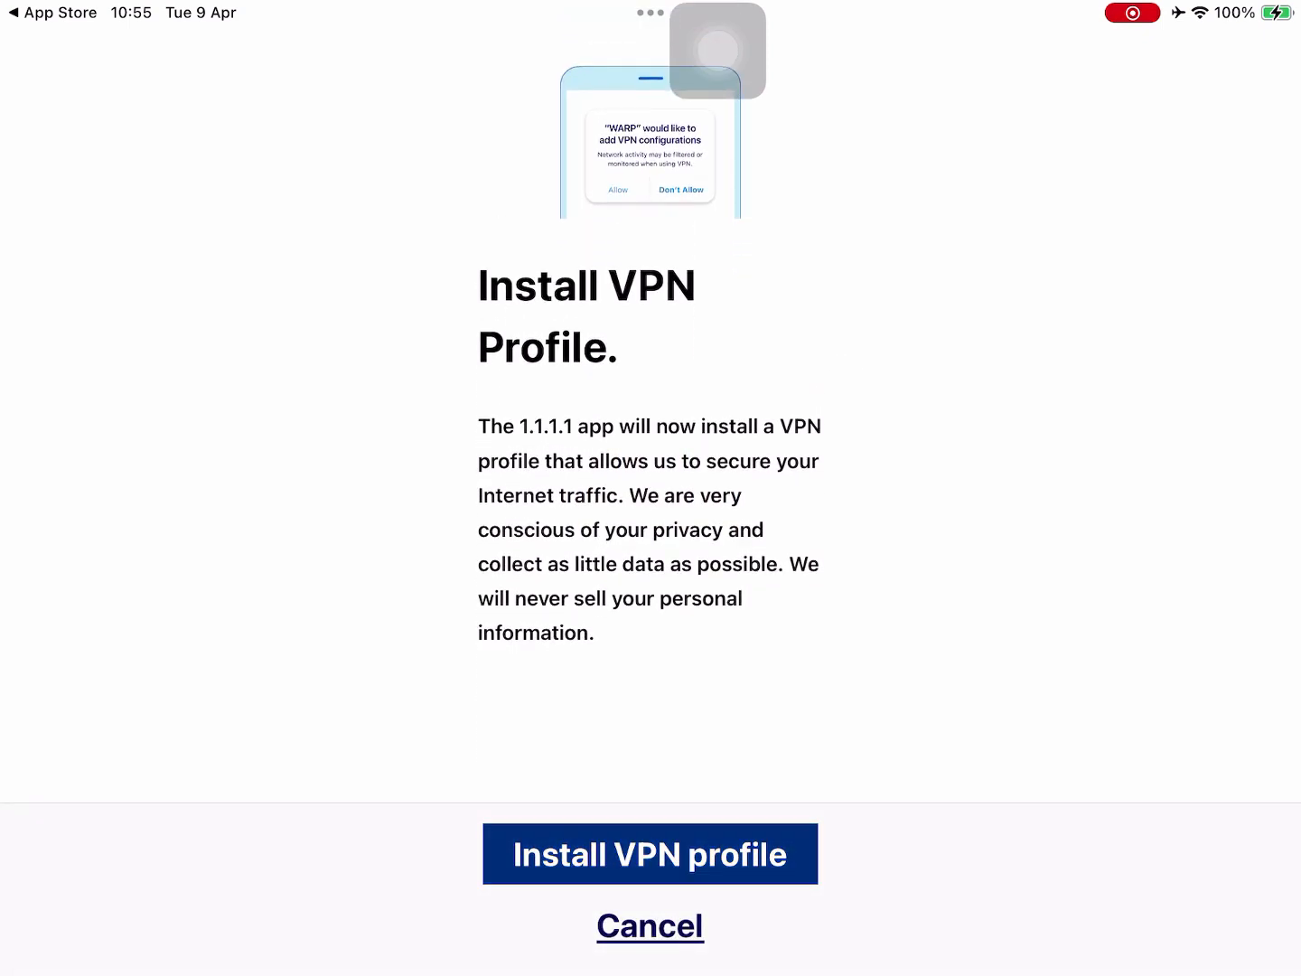
click(650, 853)
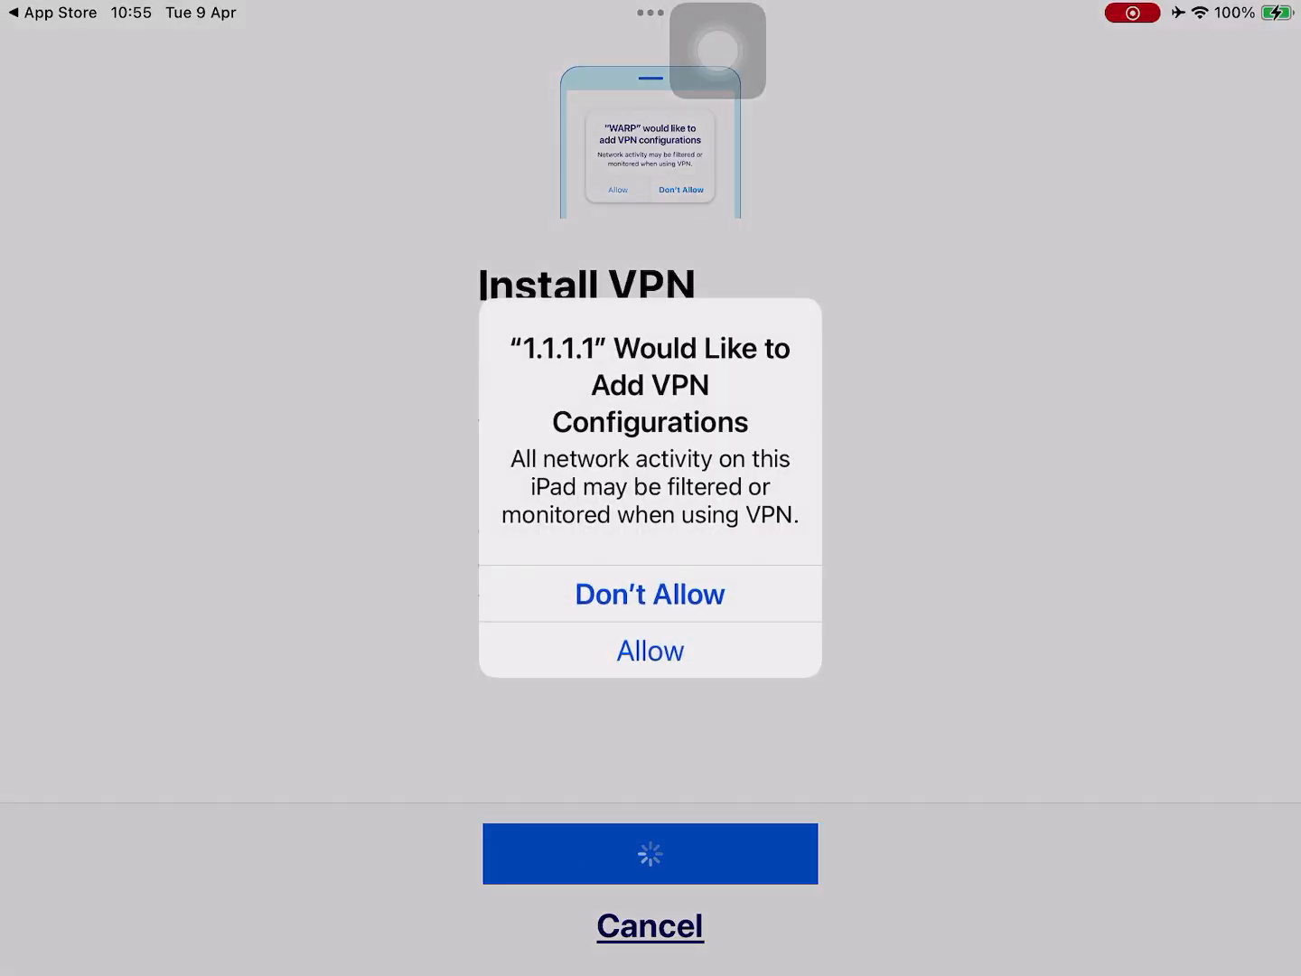
click(651, 650)
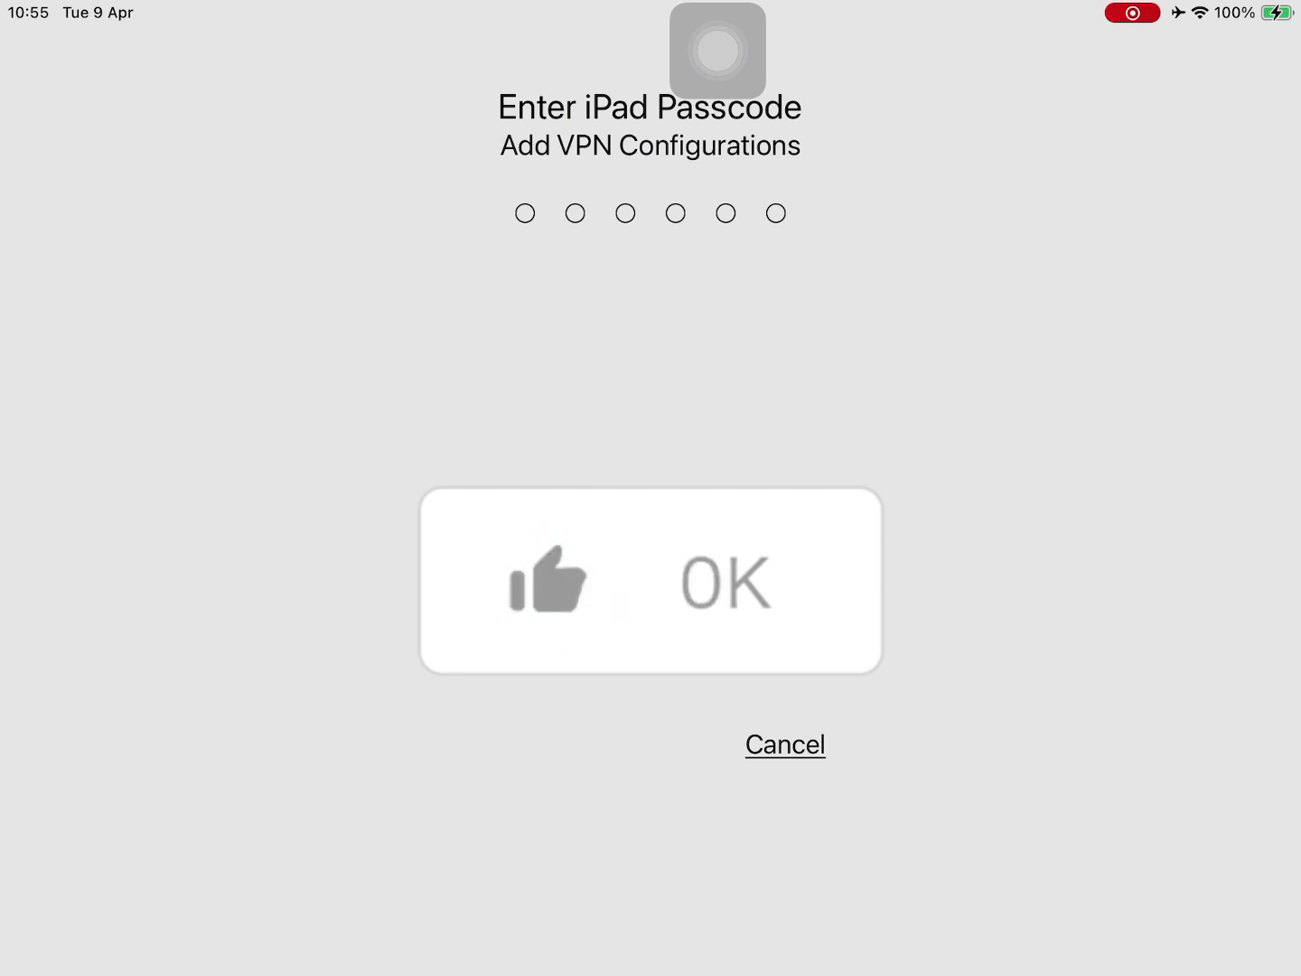
click(727, 581)
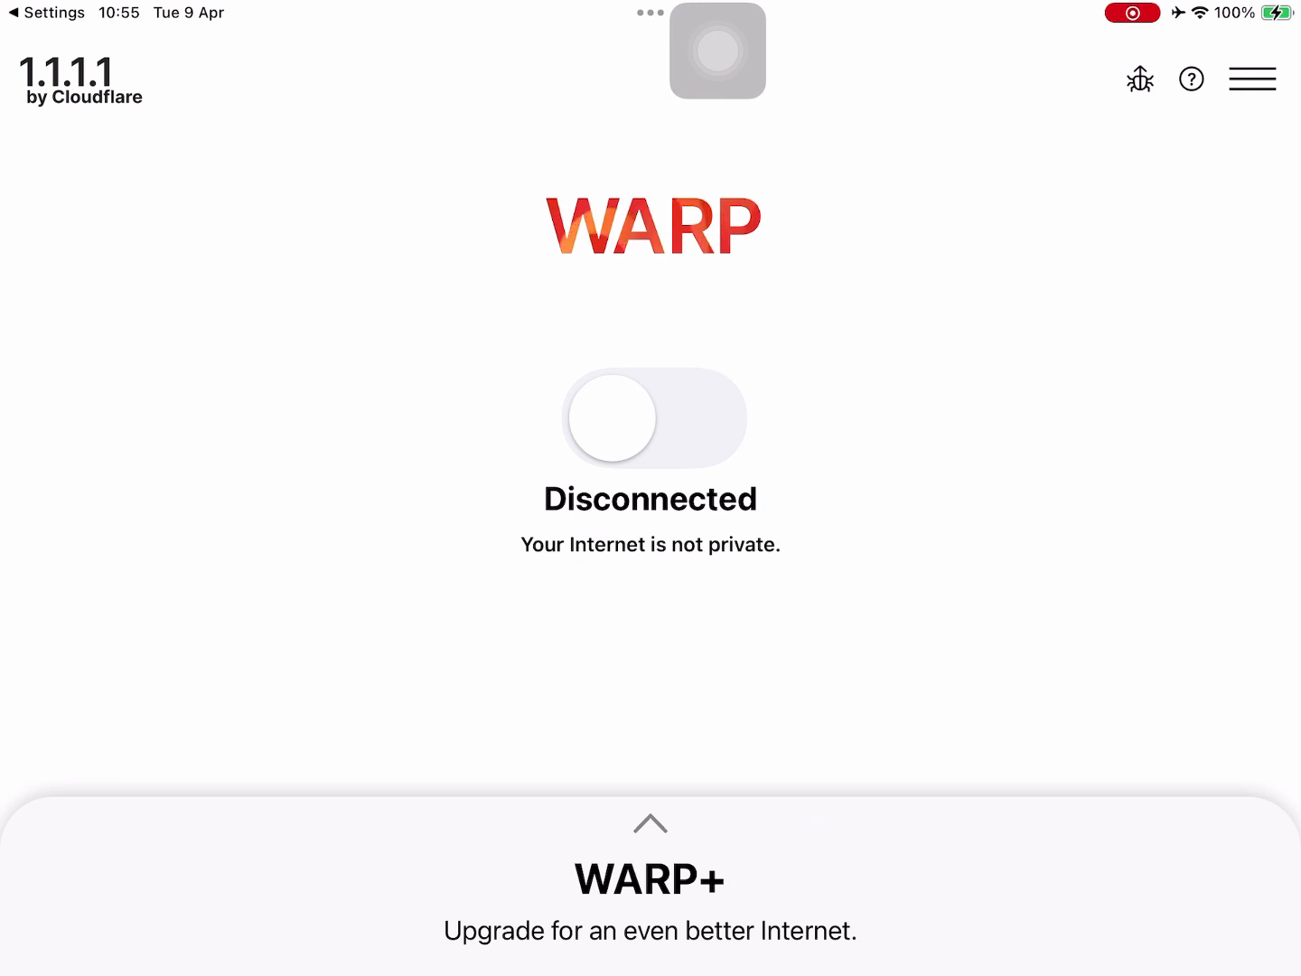
Turn on the WARP connection and return to the iPad home screen
click(651, 419)
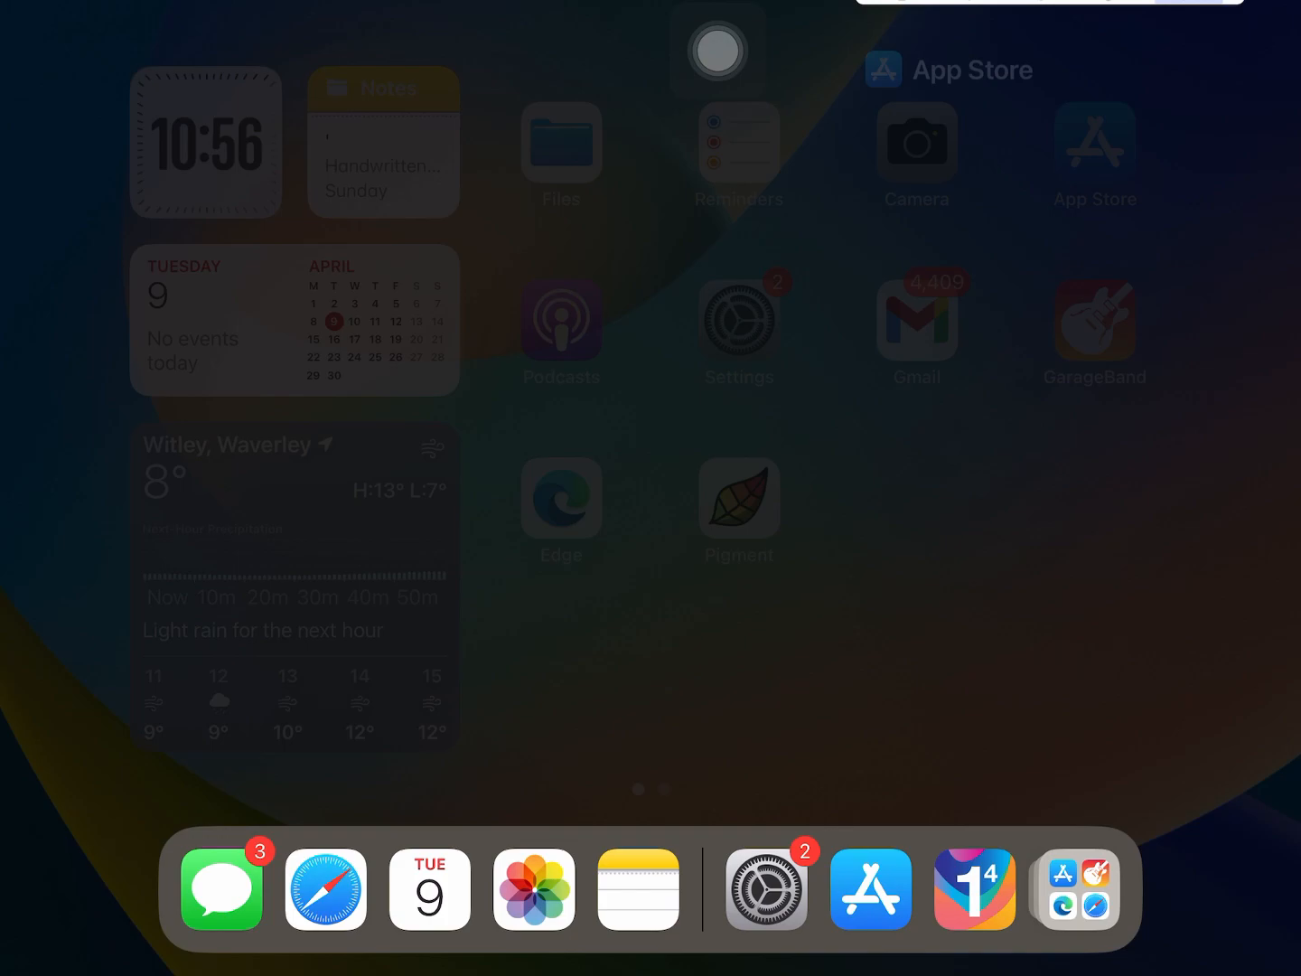
scroll(left, 3)
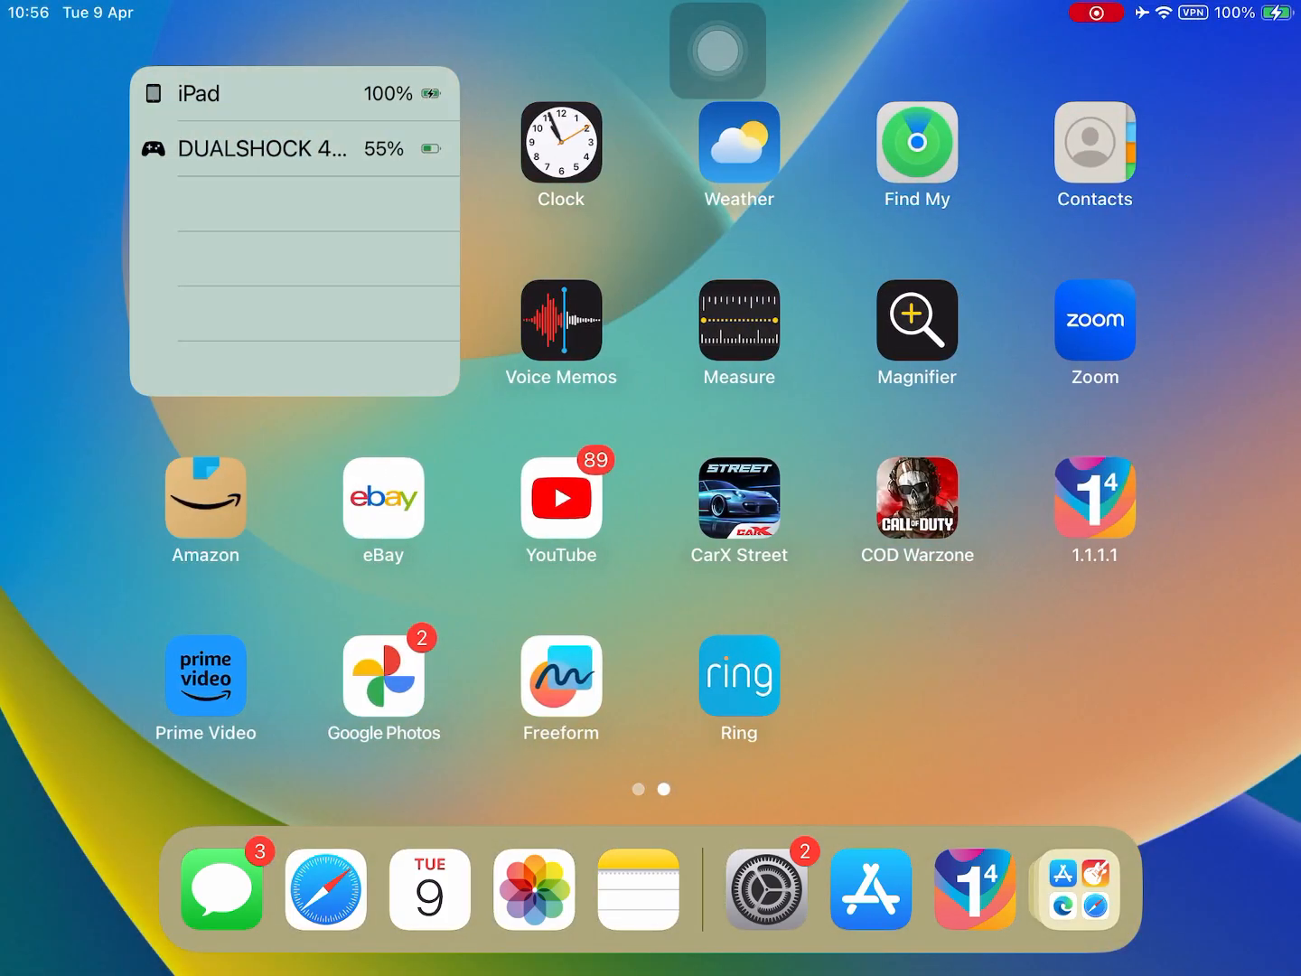
Launch COD Warzone from the home screen and let it load
click(917, 499)
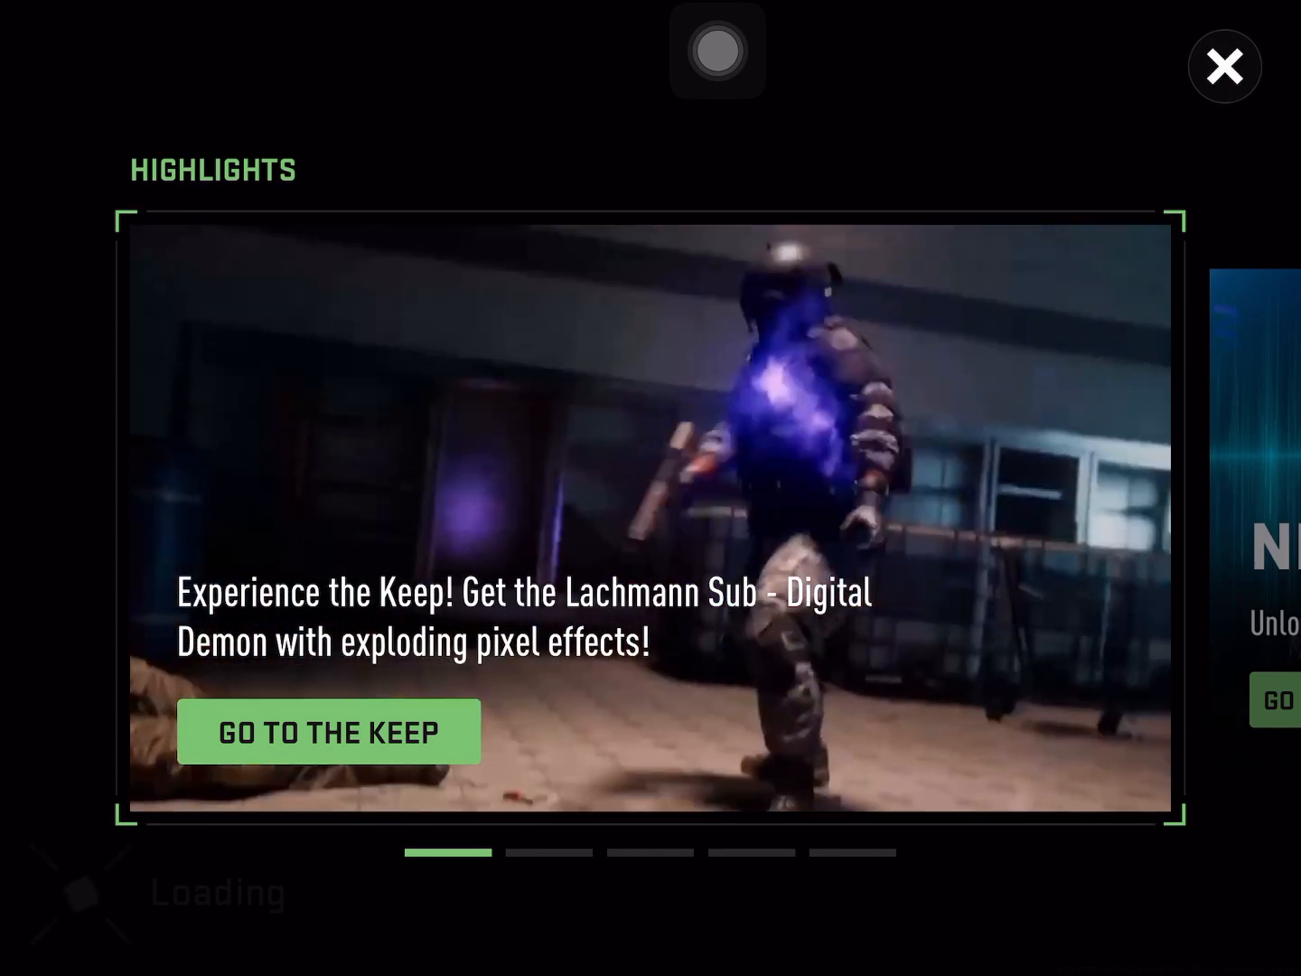
Dismiss the Highlights popup and leave Gear Up for the main lobby
click(1225, 67)
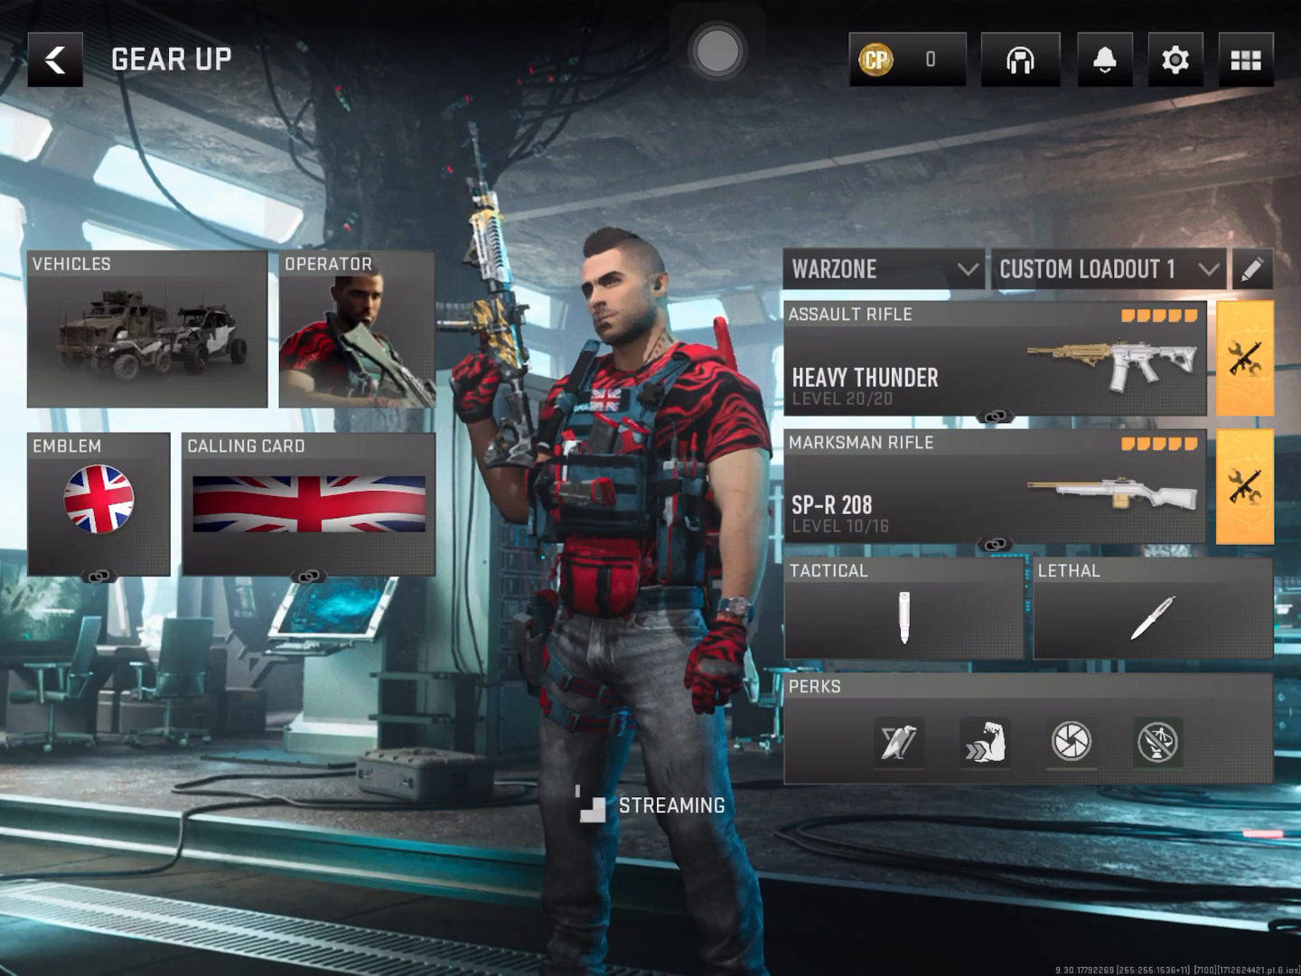
click(56, 58)
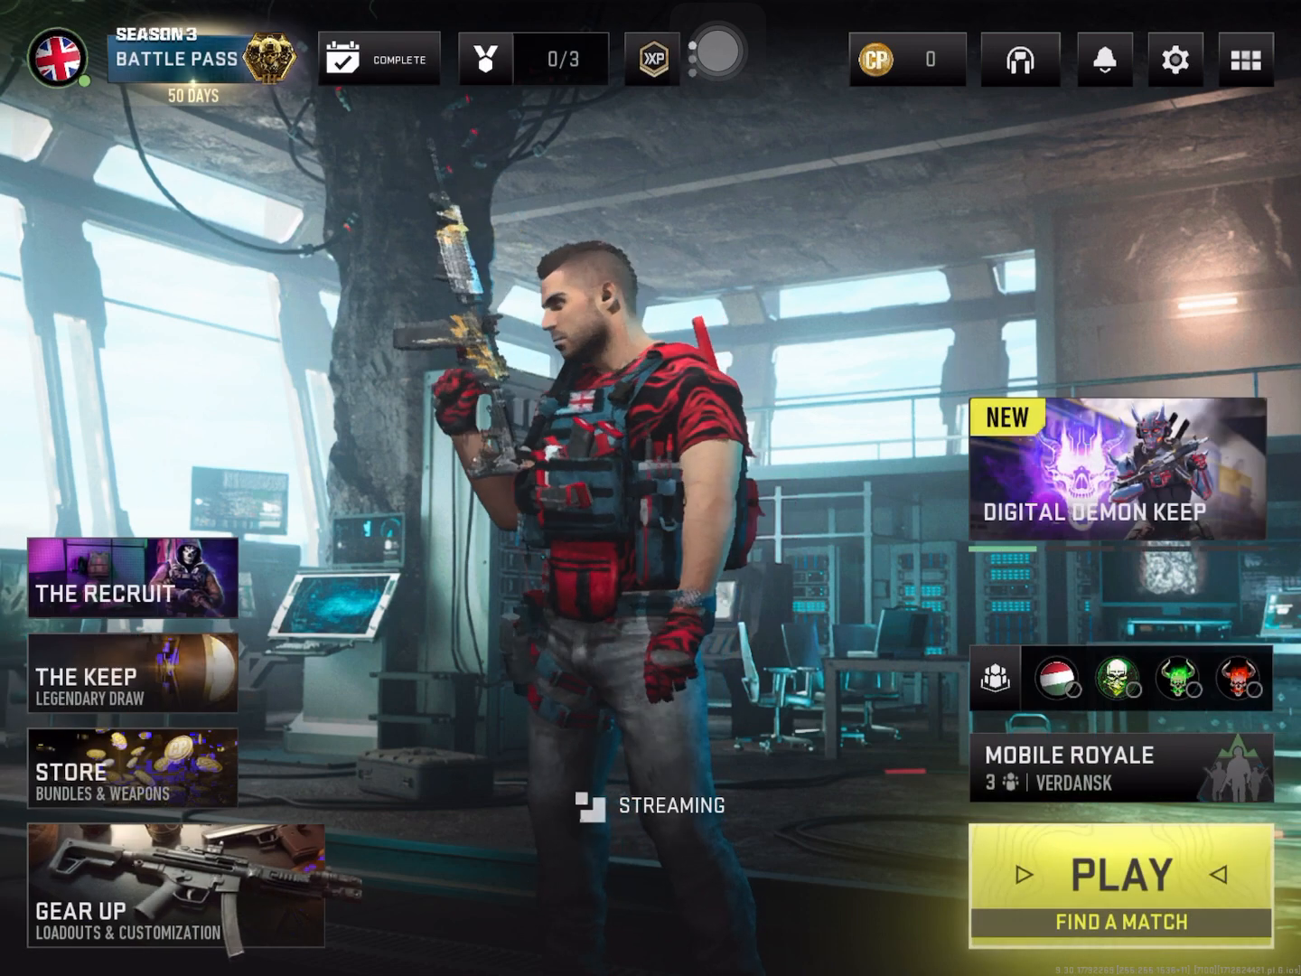